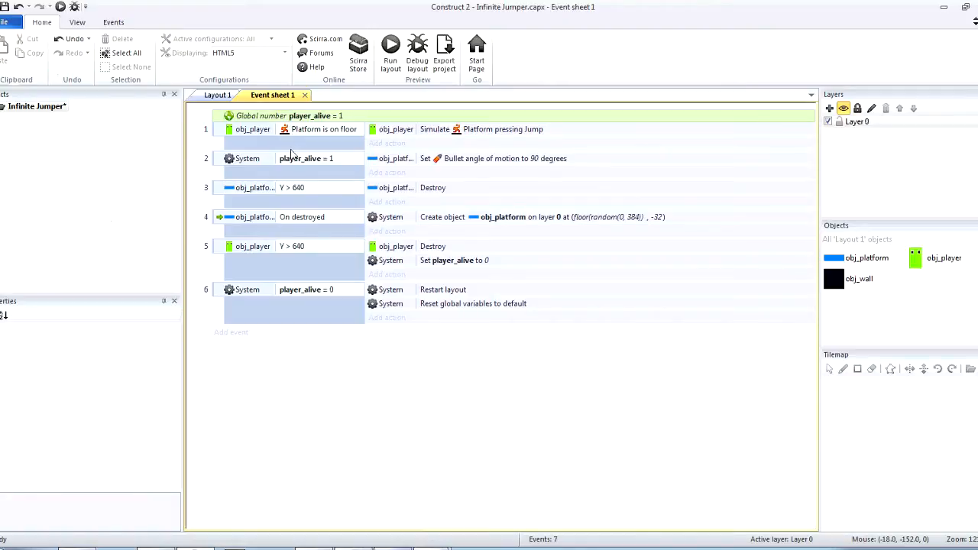
mouse_move(321, 122)
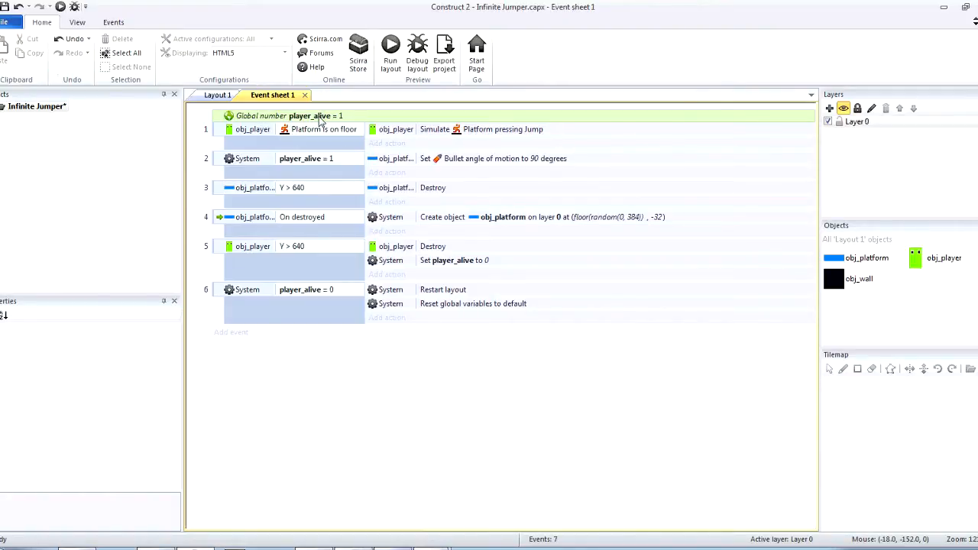
mouse_move(339, 103)
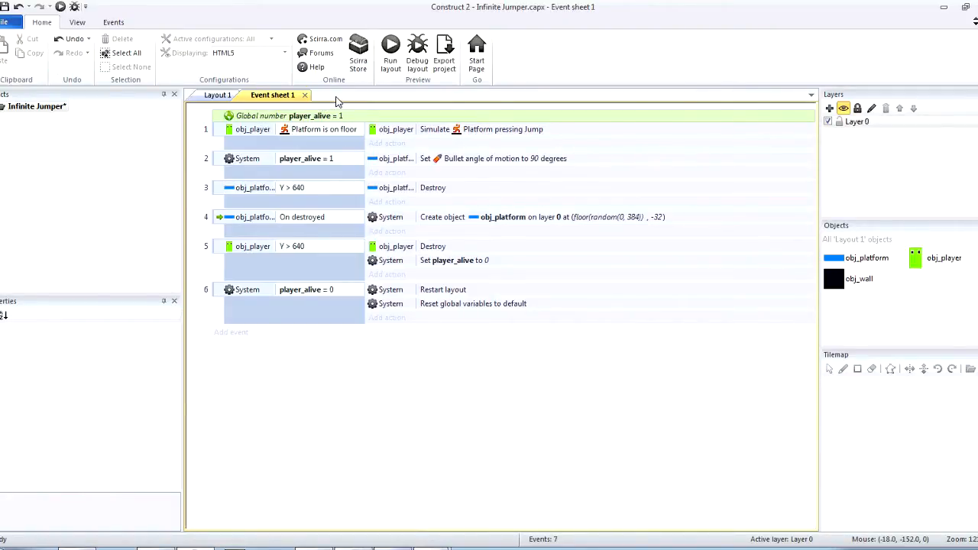
mouse_move(211, 94)
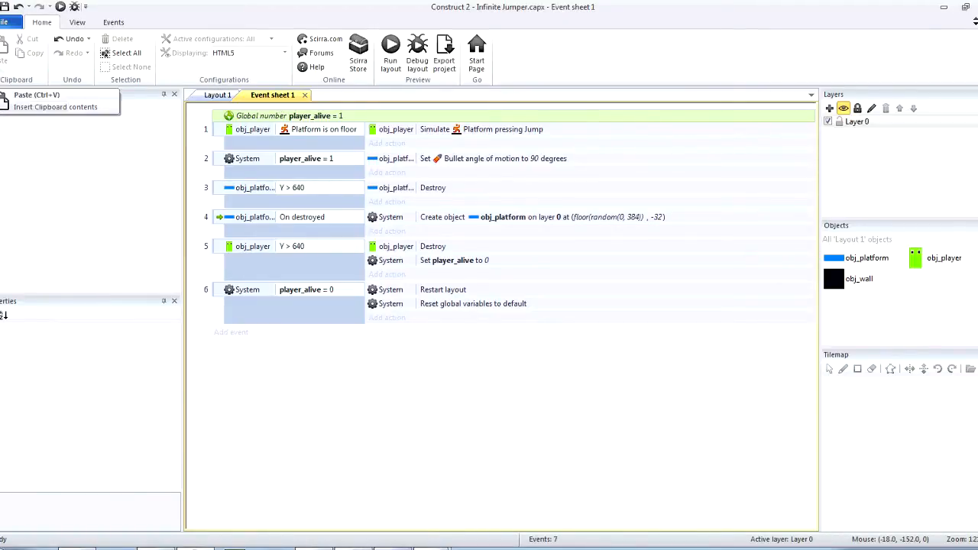
- Start a new project from the Template: Infinite jumping via File > New
left_click(6, 21)
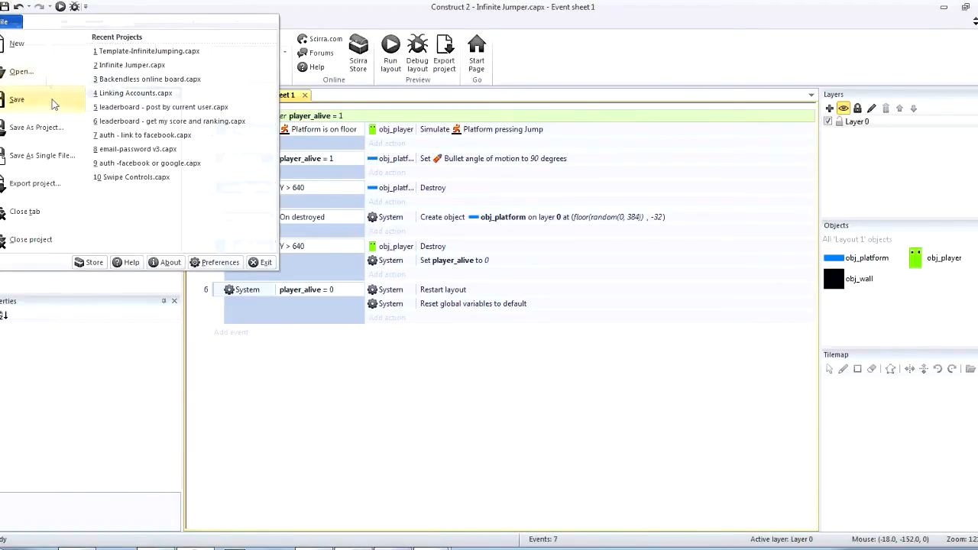
left_click(17, 43)
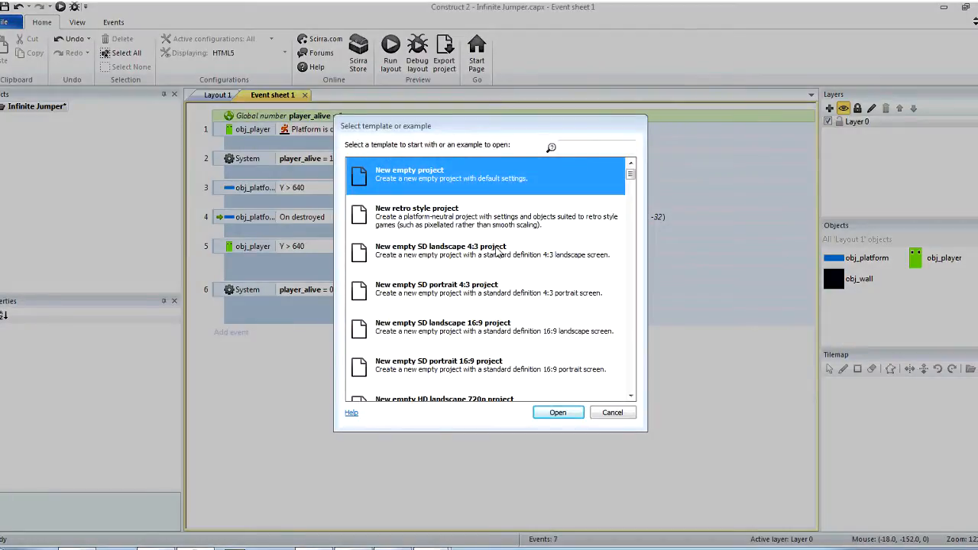
scroll("down", 3)
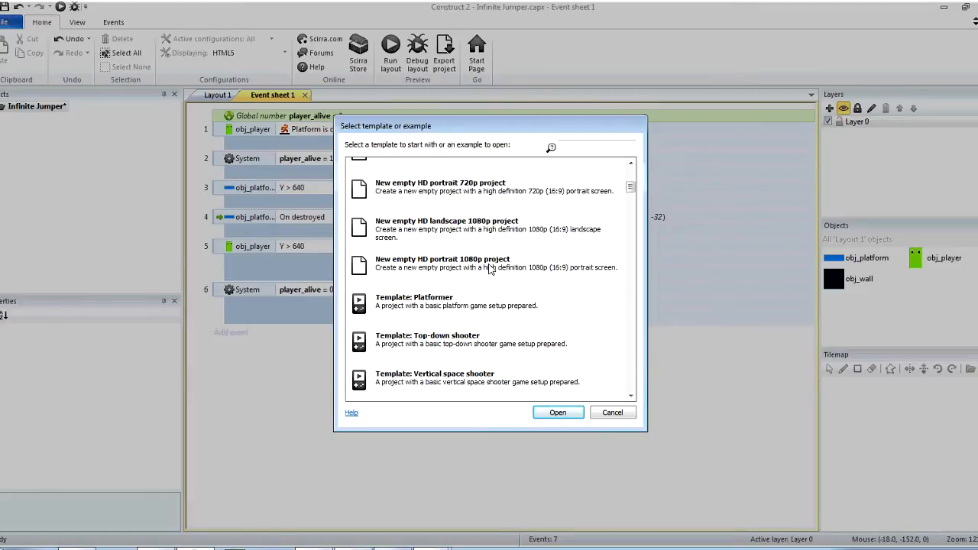
scroll("down", 3)
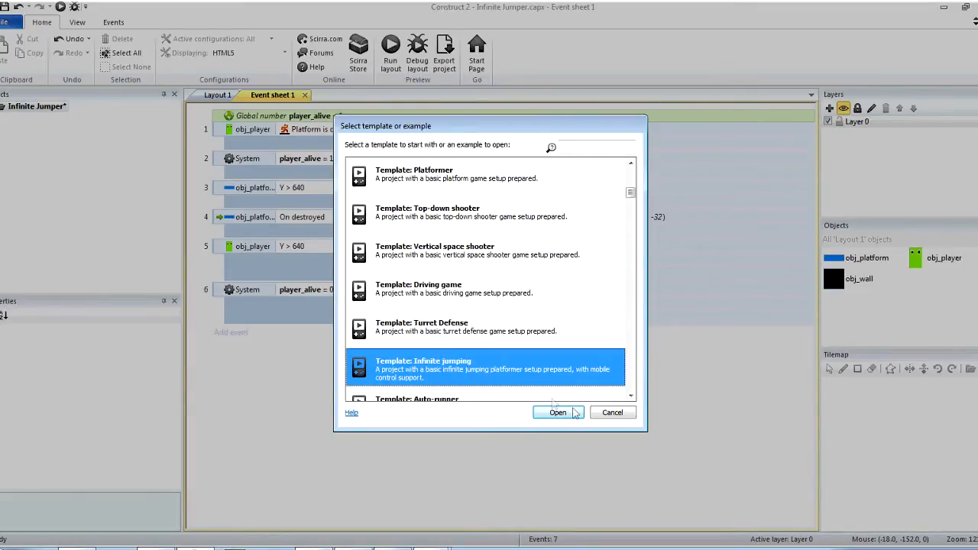
left_click(556, 413)
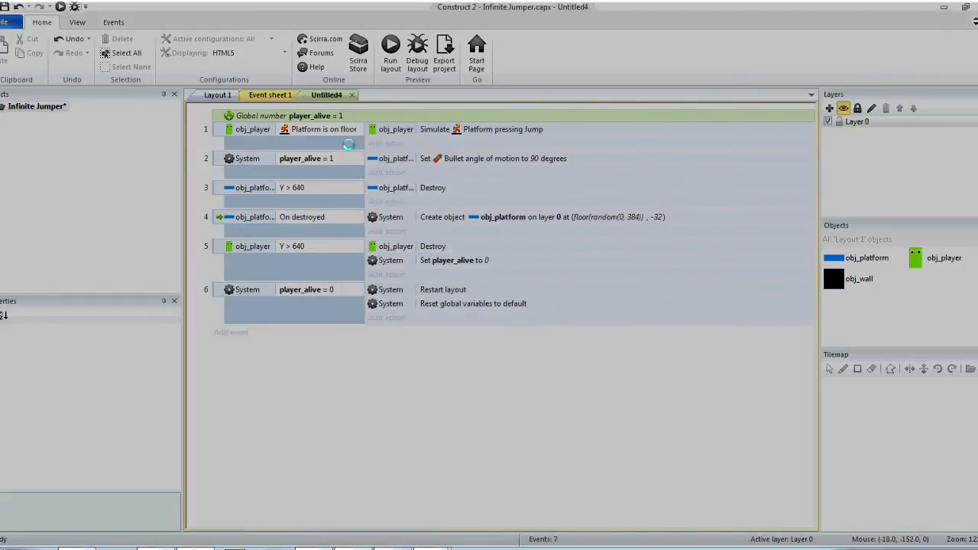
- Review the template's Event sheet 1, scrolling through its scrolling, spawning and control events
left_click(324, 95)
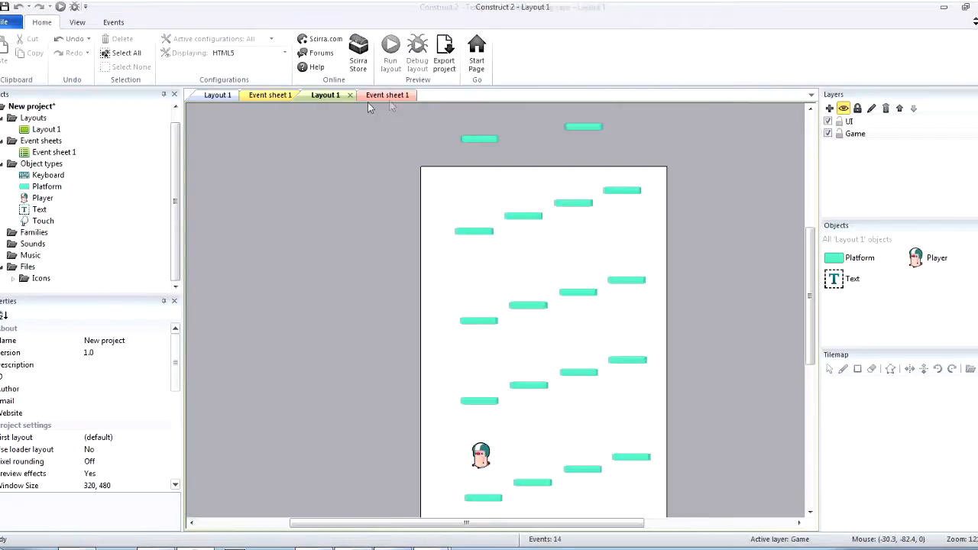
left_click(379, 95)
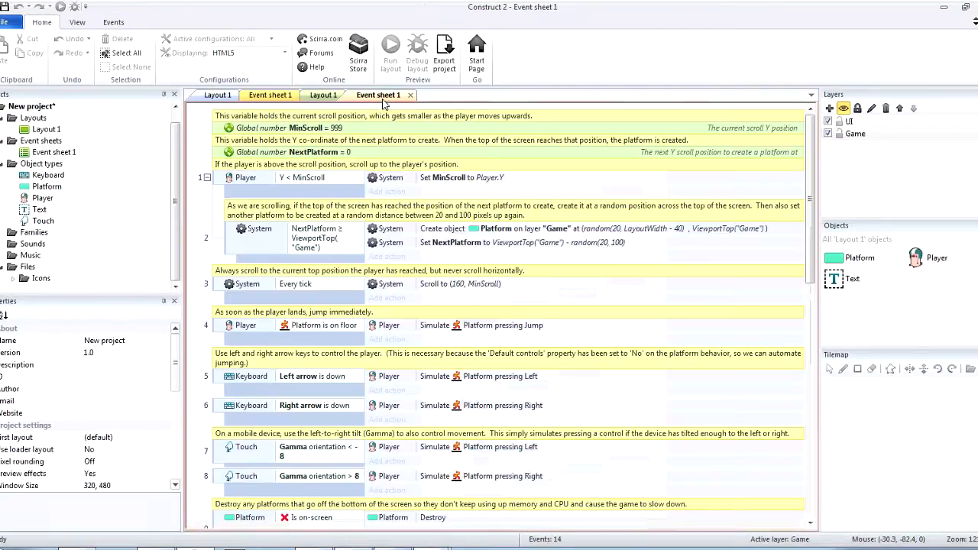
scroll("down", 3)
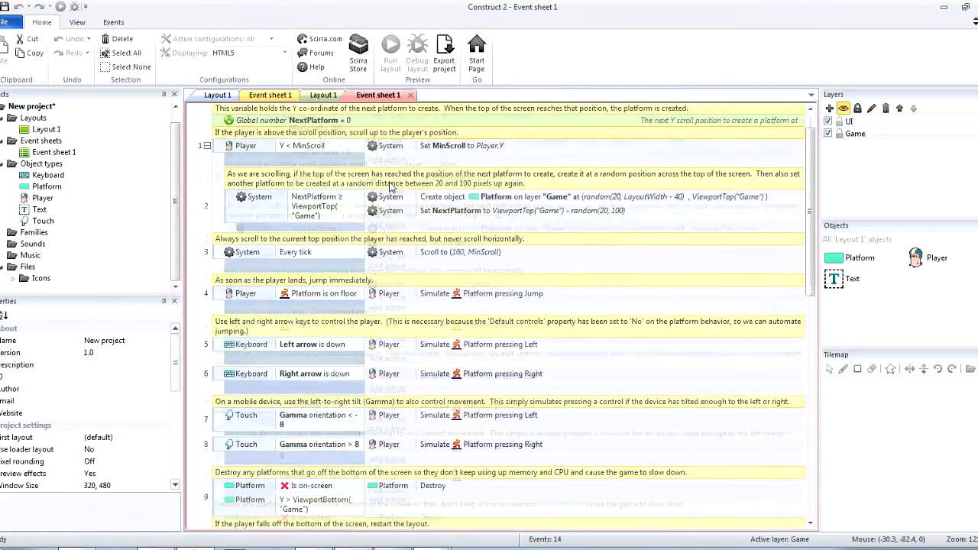
scroll("down", 3)
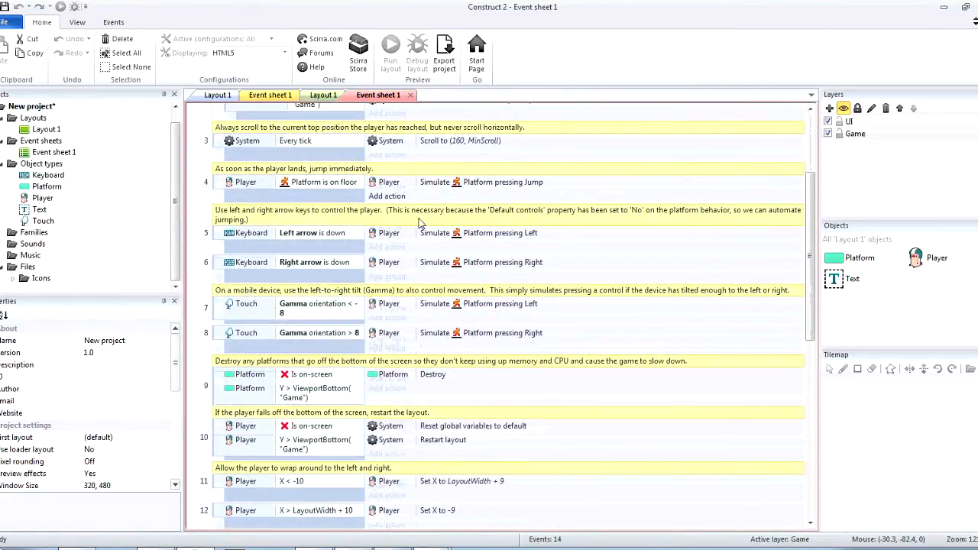
scroll("down", 3)
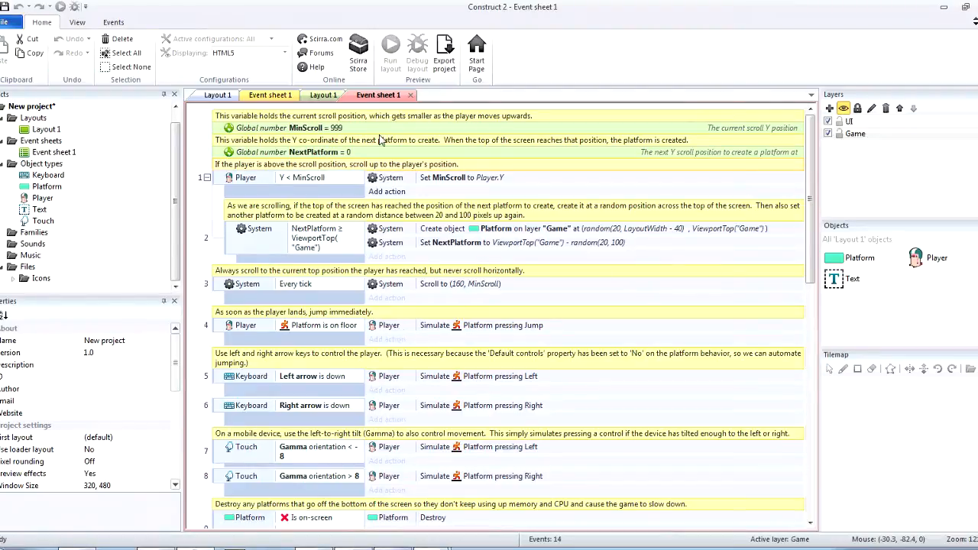
- Return to the template's Layout 1 showing the teal platforms and player
left_click(324, 95)
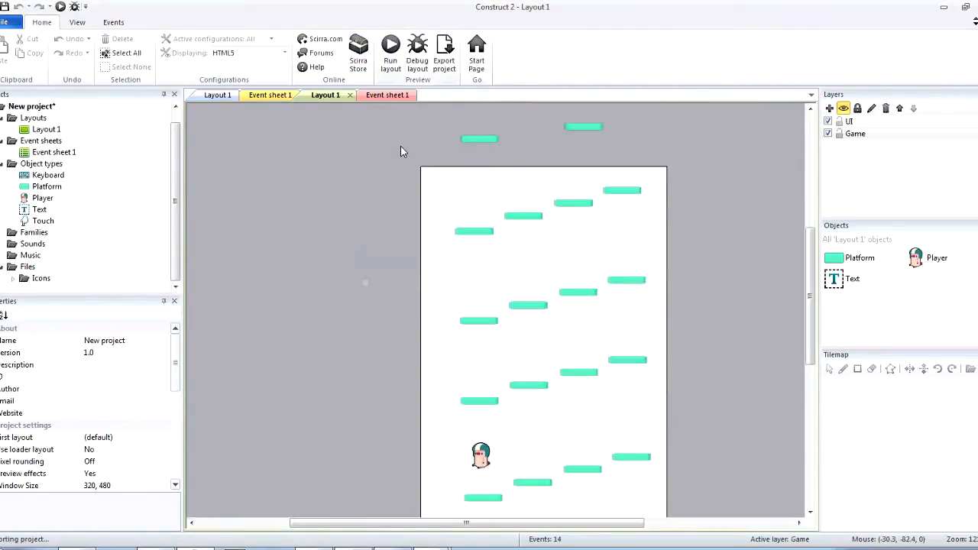
mouse_move(396, 148)
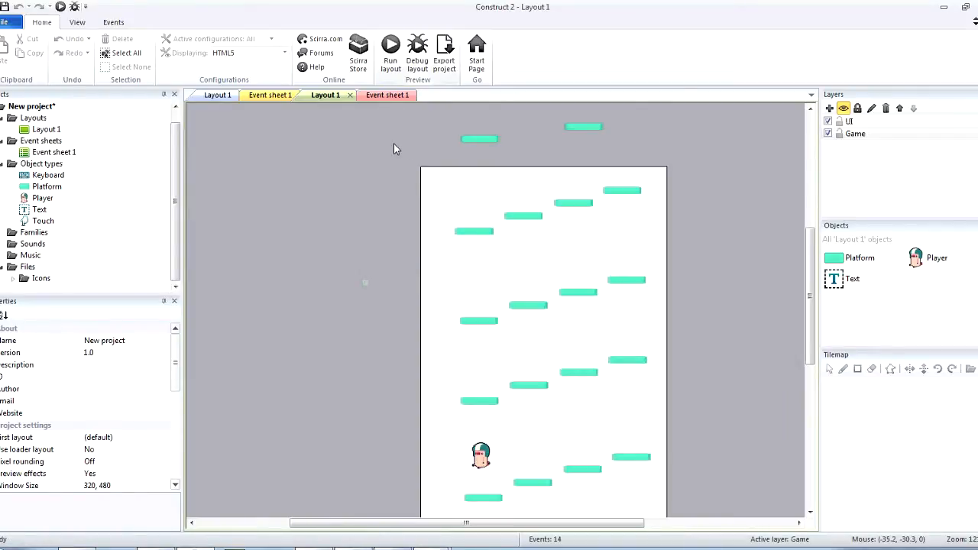
mouse_move(176, 531)
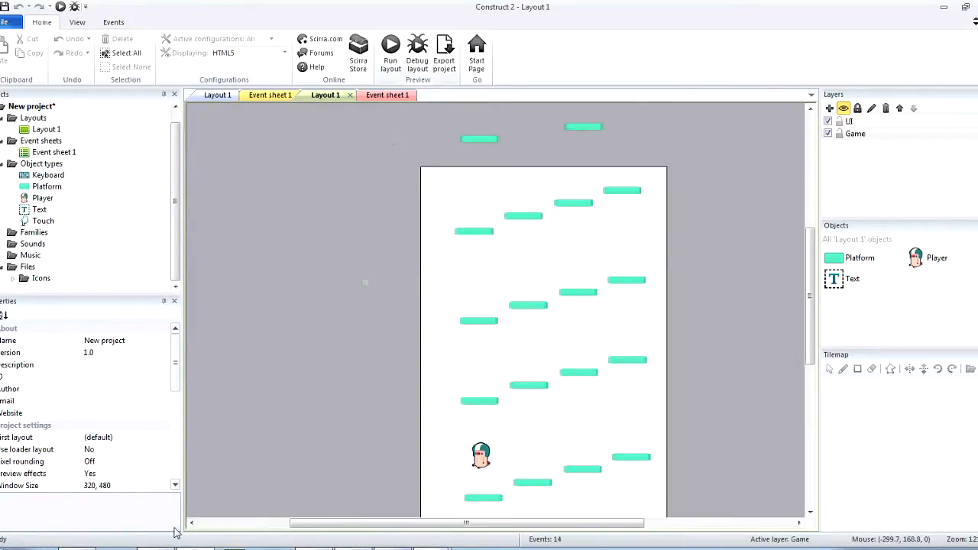
left_click(391, 47)
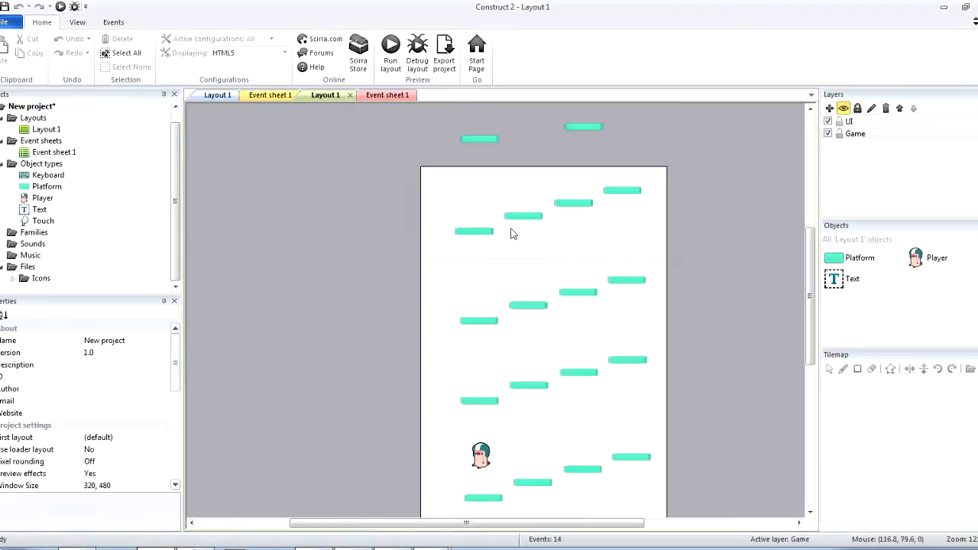
- Close the unsaved template project without saving and select the player_alive global in Infinite Jumper's sheet
right_click(31, 106)
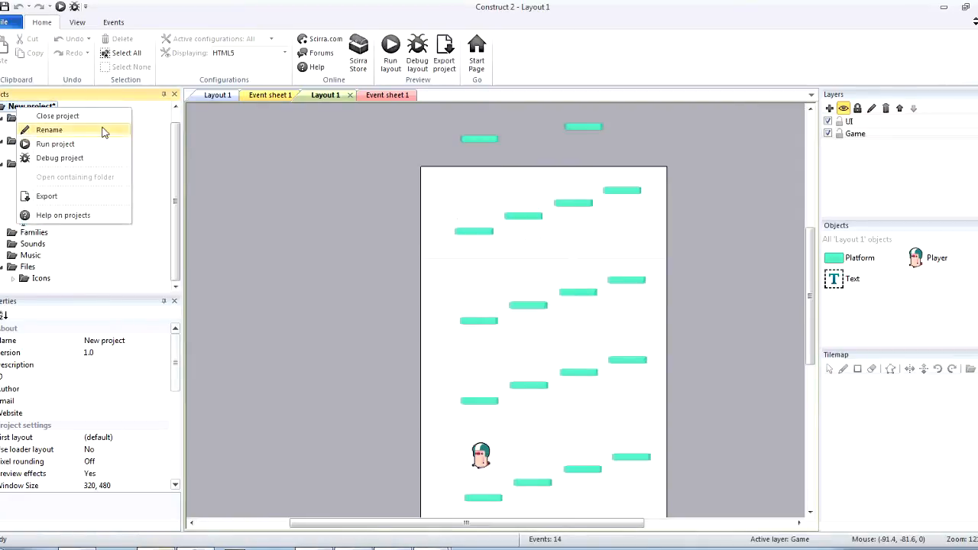
left_click(58, 116)
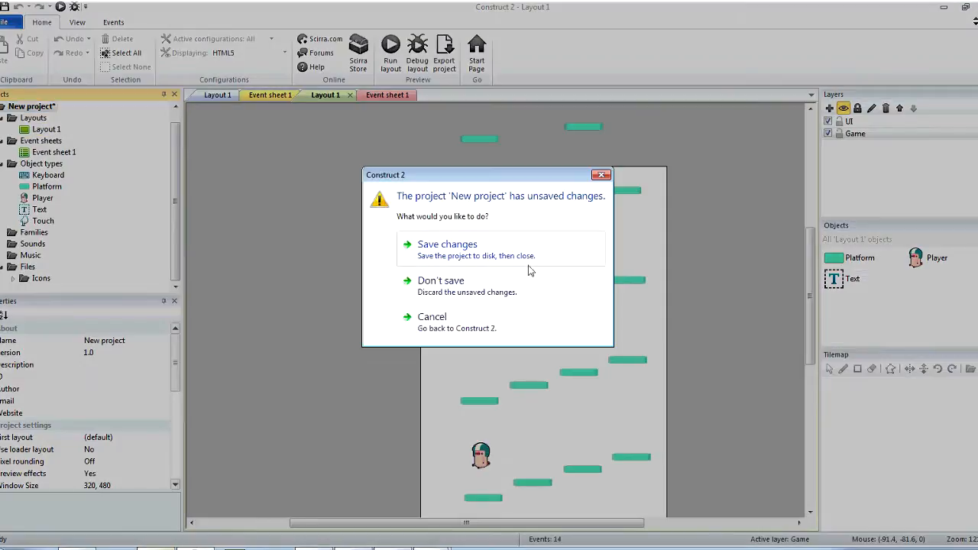
left_click(440, 280)
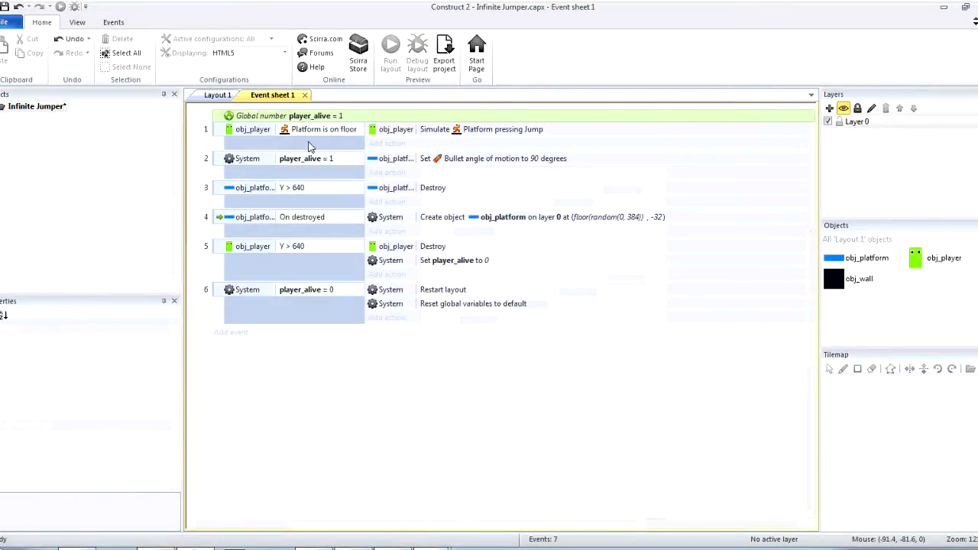
mouse_move(262, 198)
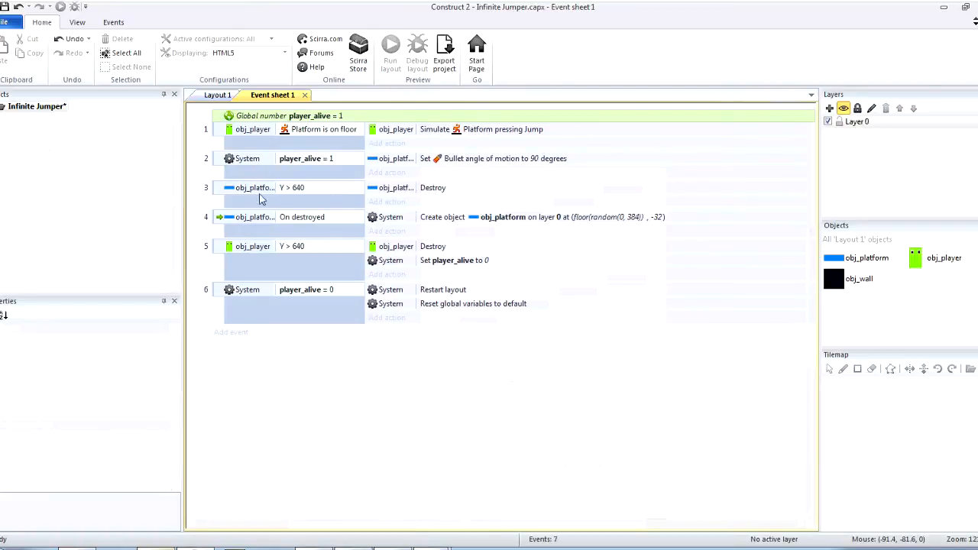
mouse_move(280, 278)
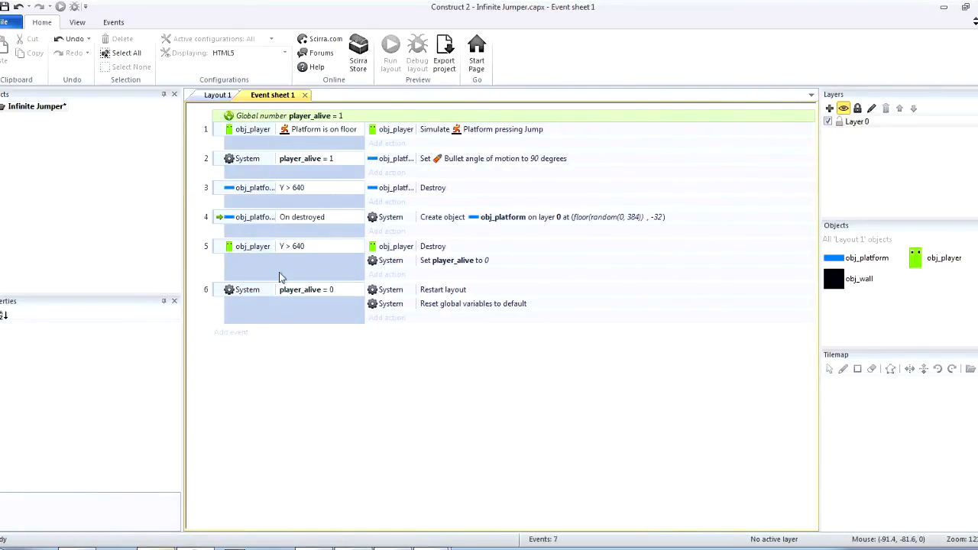
mouse_move(221, 300)
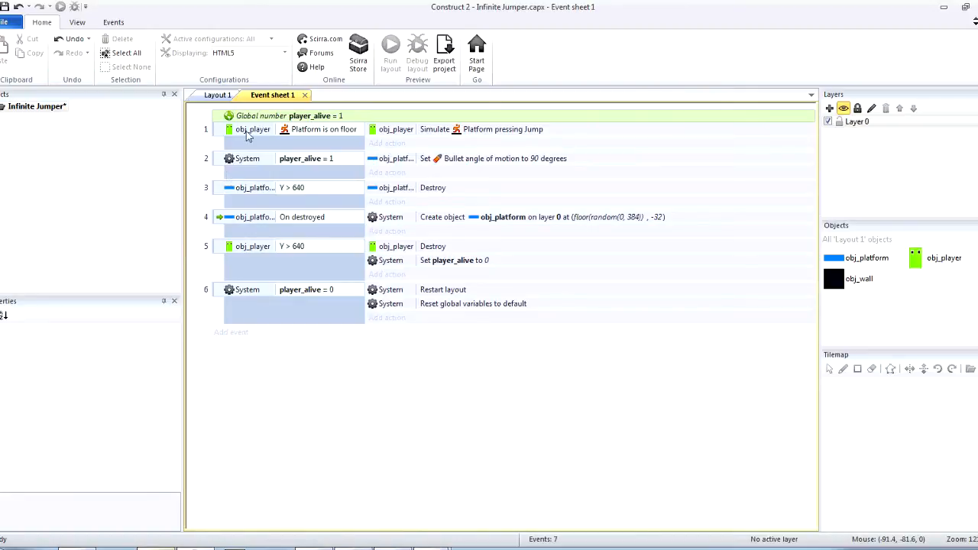
left_click(283, 117)
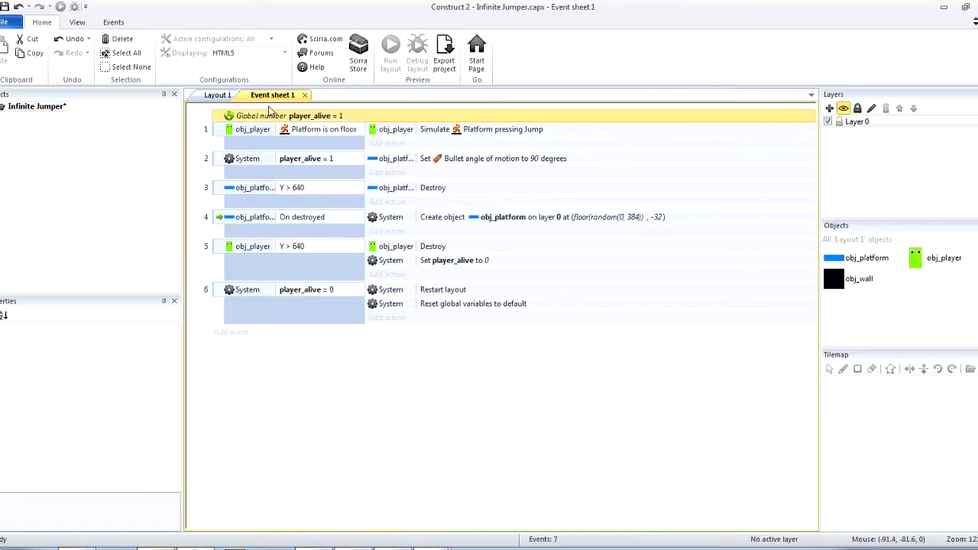
mouse_move(253, 152)
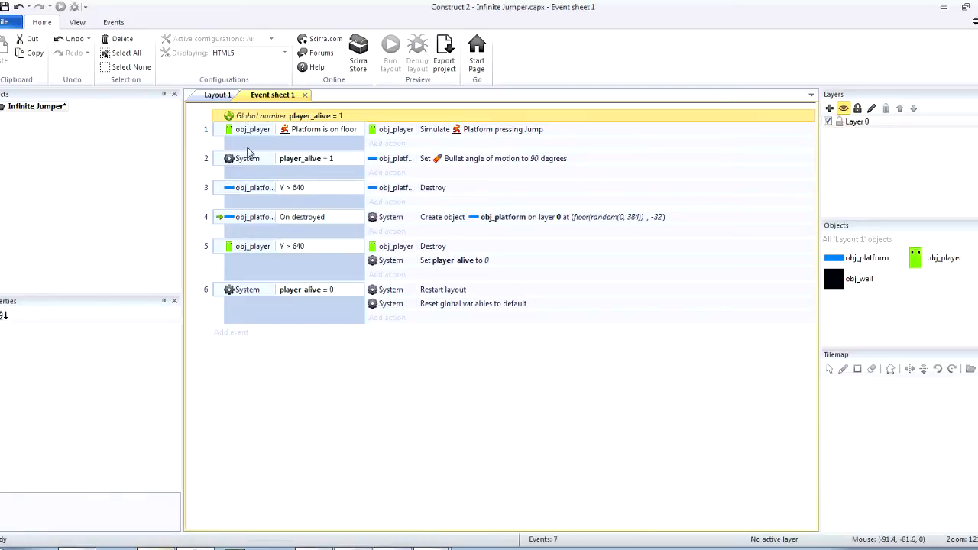
mouse_move(420, 165)
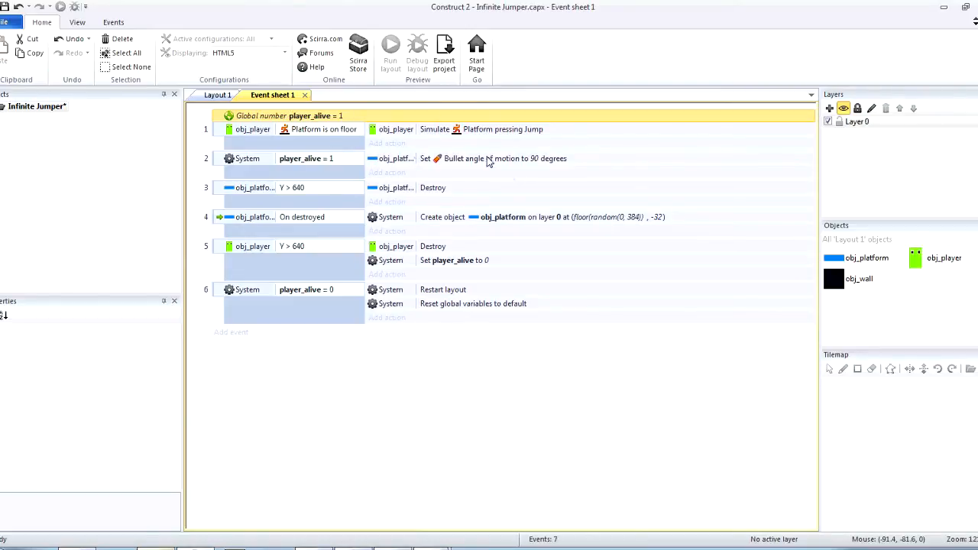
mouse_move(396, 266)
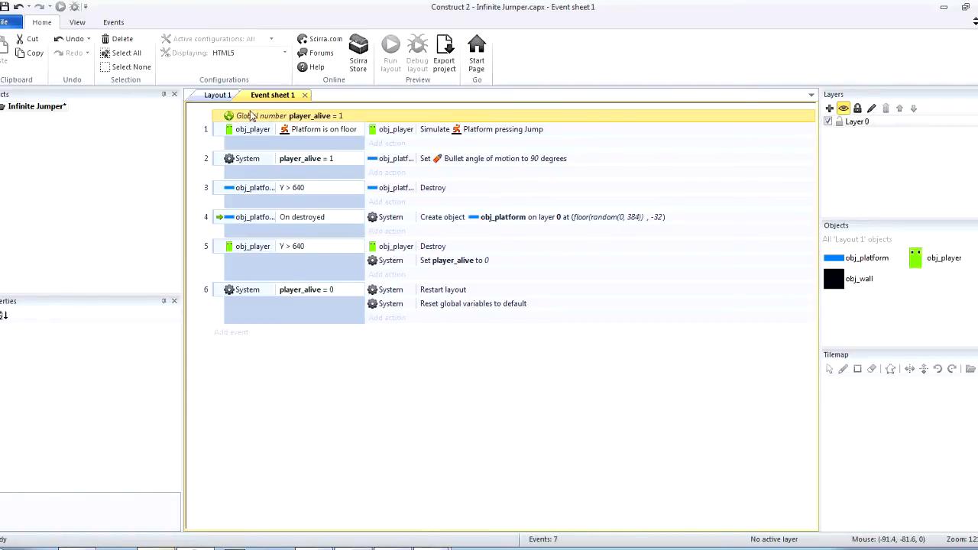
- Show Infinite Jumper's Layout 1 panned up to the top wall, player and platforms
left_click(217, 95)
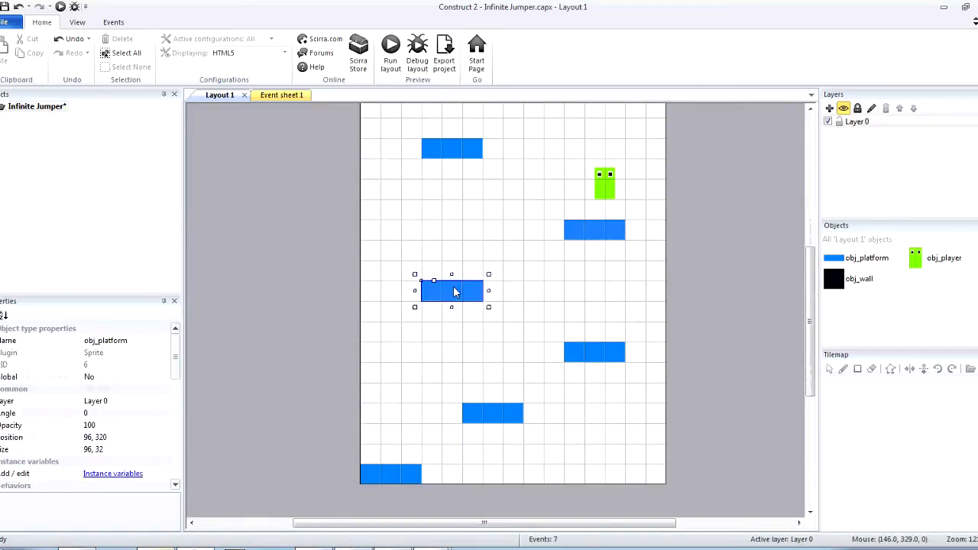
left_click_drag(451, 291, 451, 150)
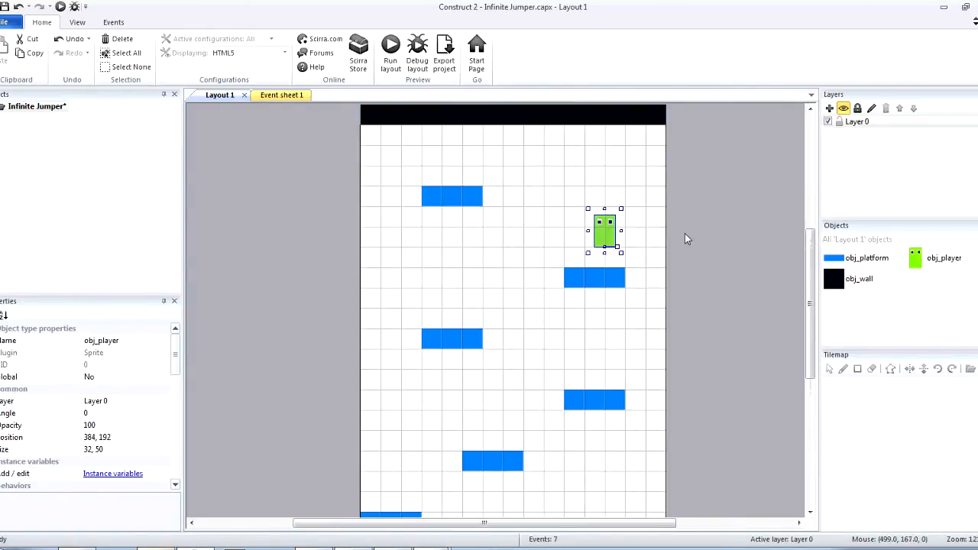
mouse_move(617, 237)
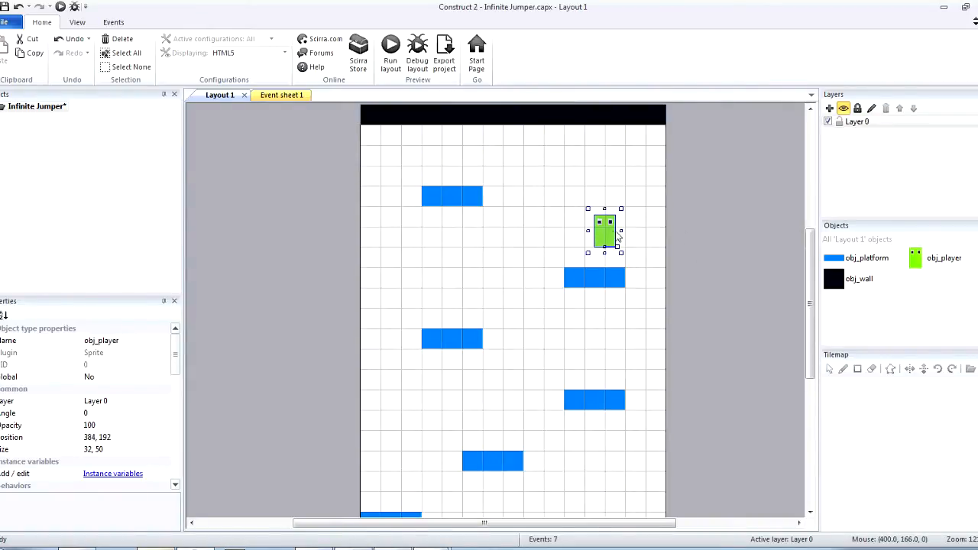
mouse_move(374, 214)
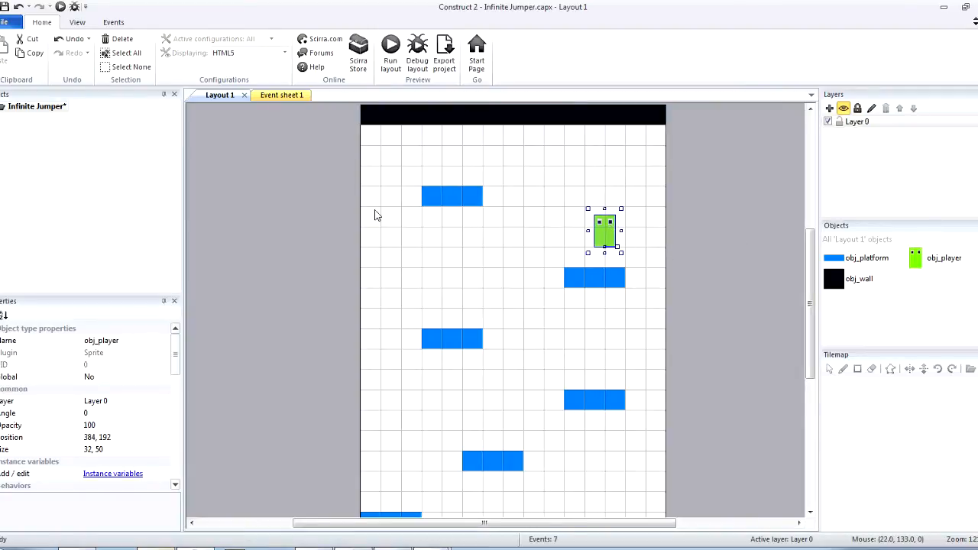
mouse_move(604, 254)
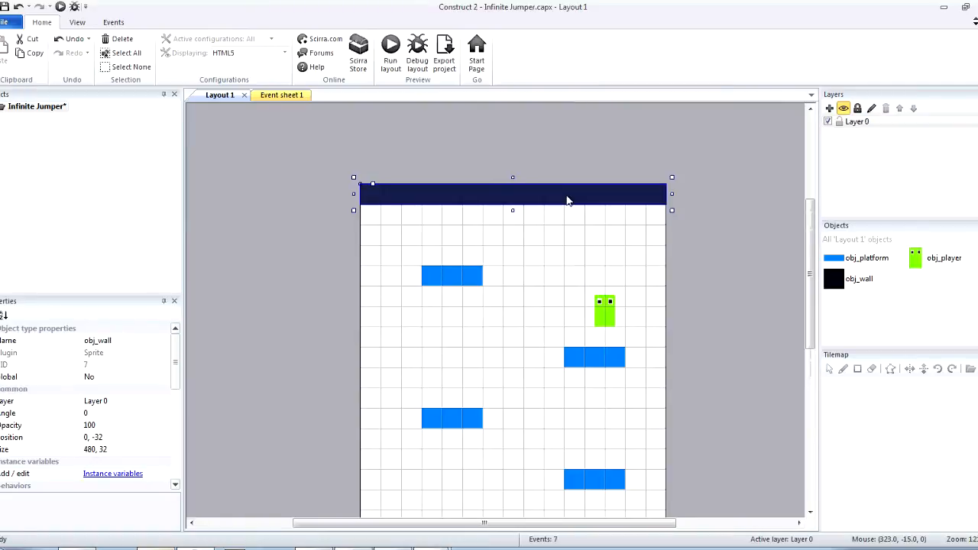
mouse_move(168, 194)
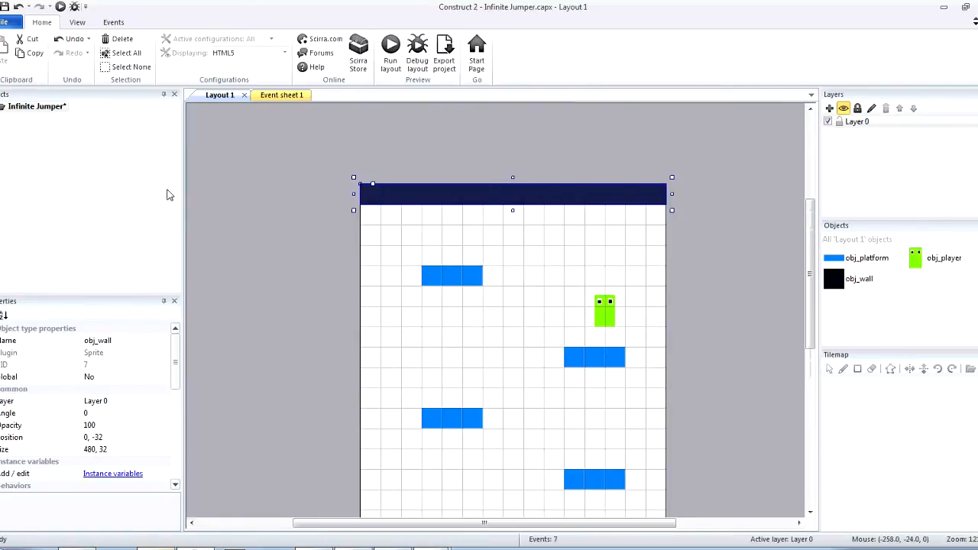
mouse_move(523, 245)
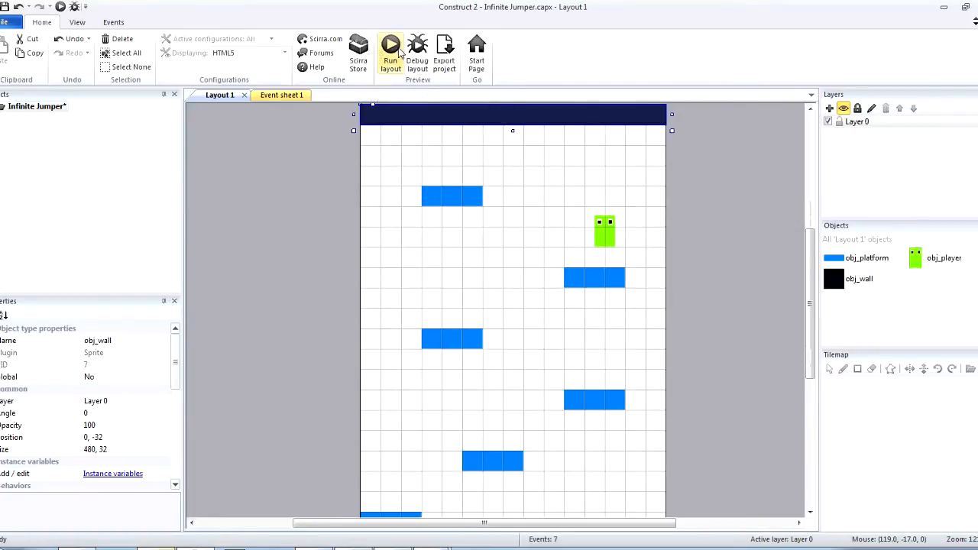
left_click(392, 53)
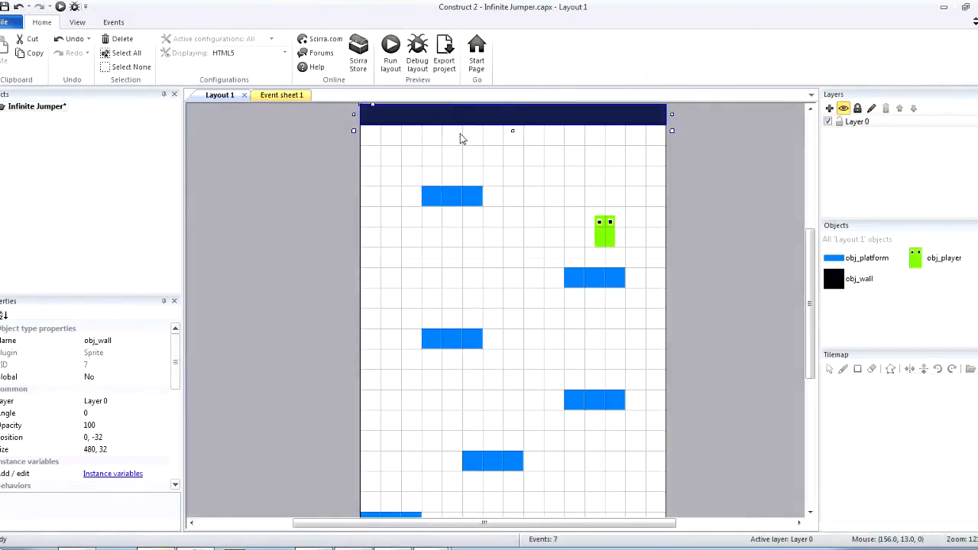
mouse_move(510, 162)
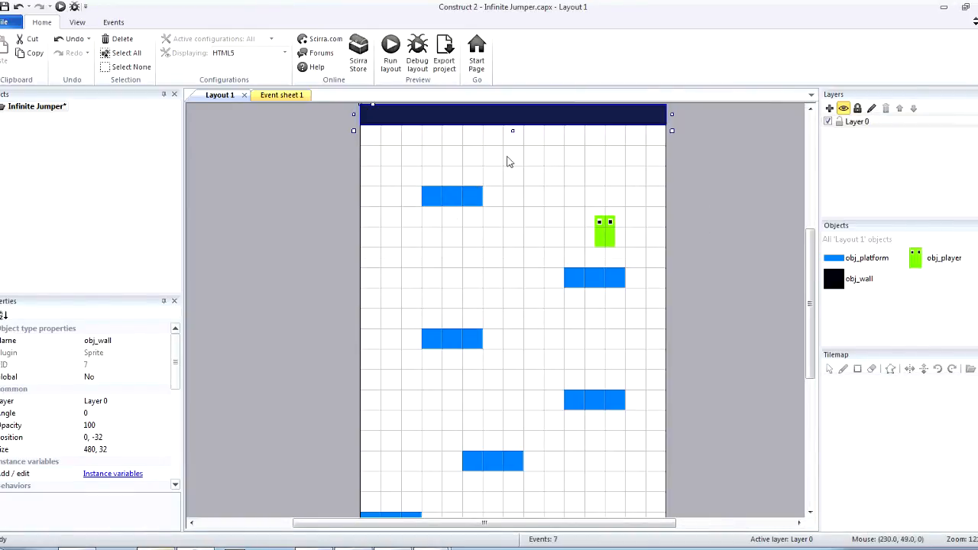
mouse_move(550, 174)
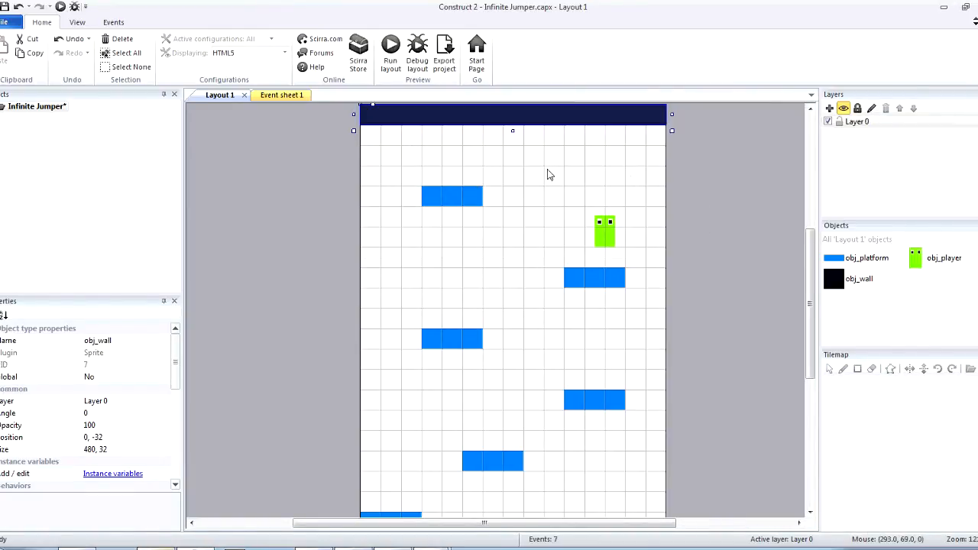